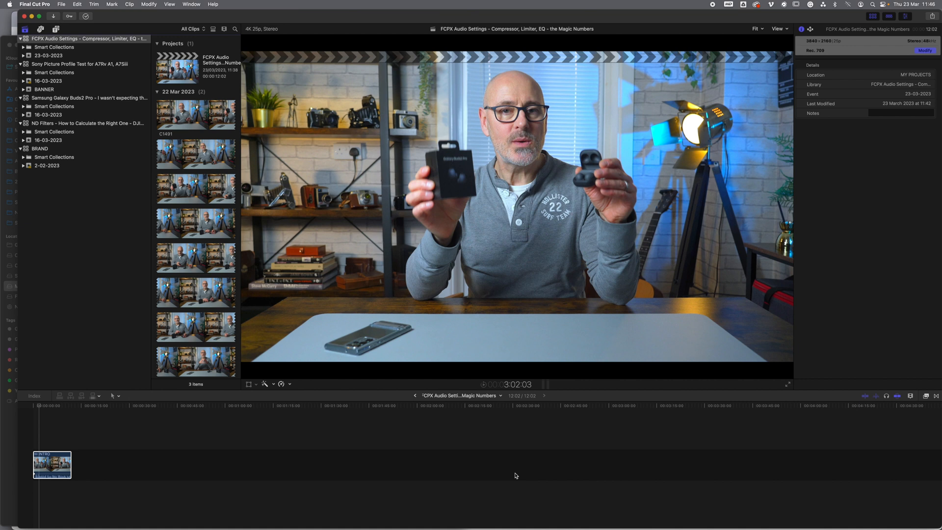
- Show the dialogue clip's audio settings and level meters, then loop playback from the clip's start
left_click(52, 464)
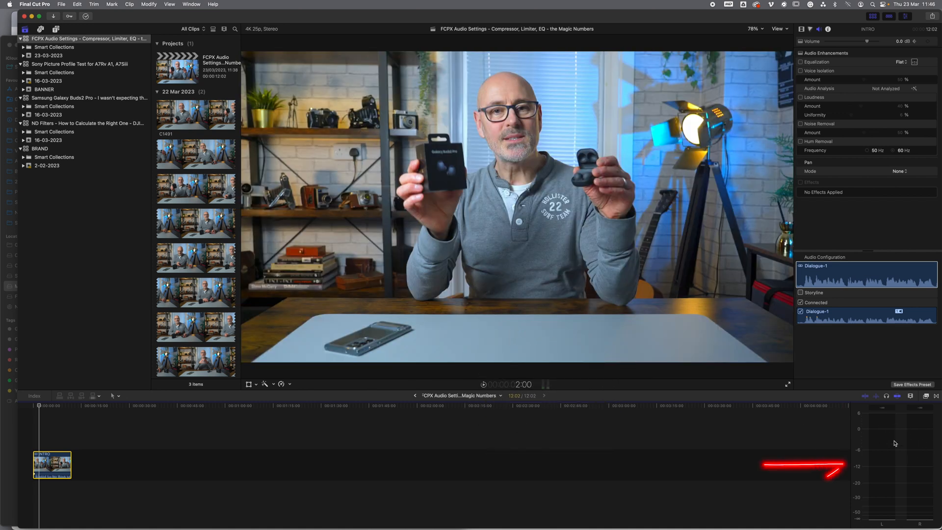
left_click(38, 405)
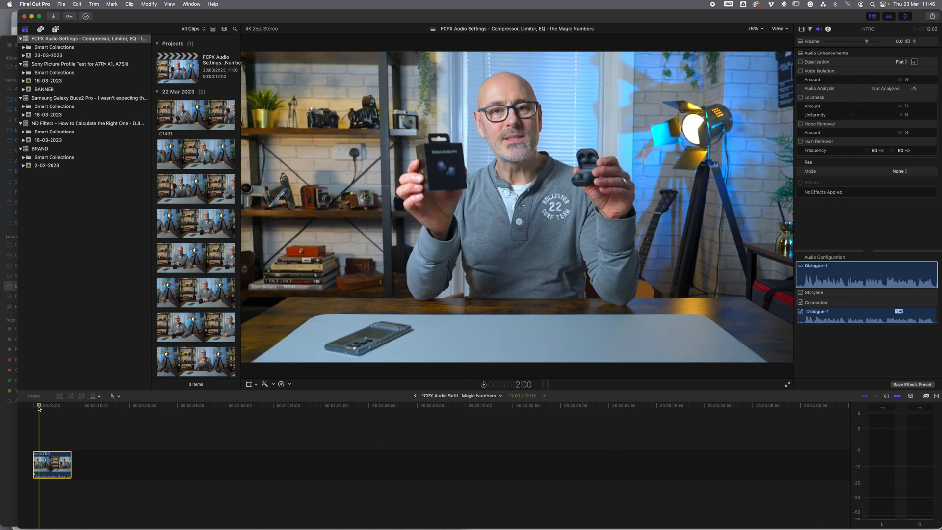
left_click(482, 384)
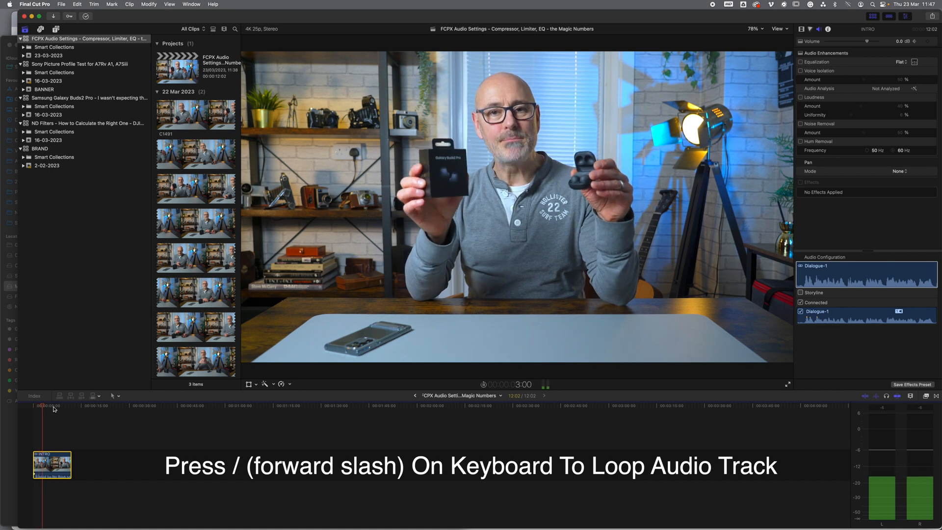
key("/")
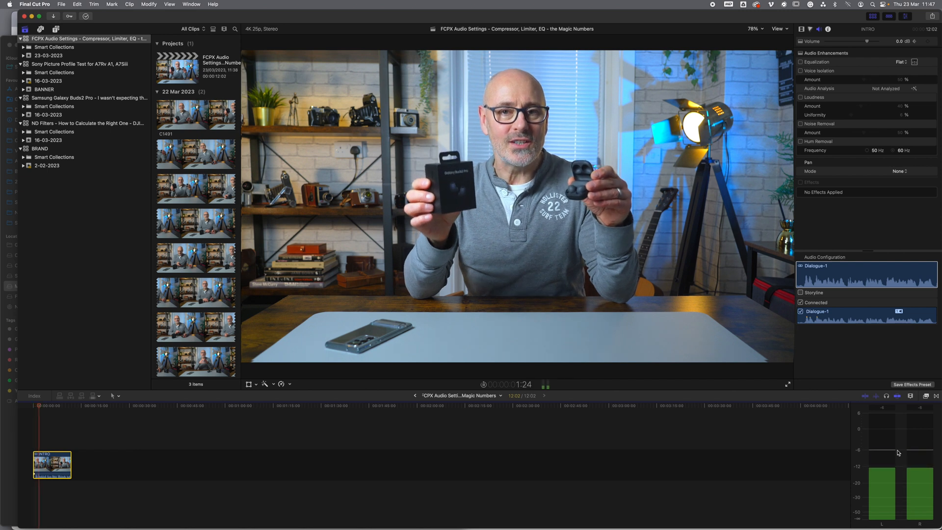
left_click(54, 408)
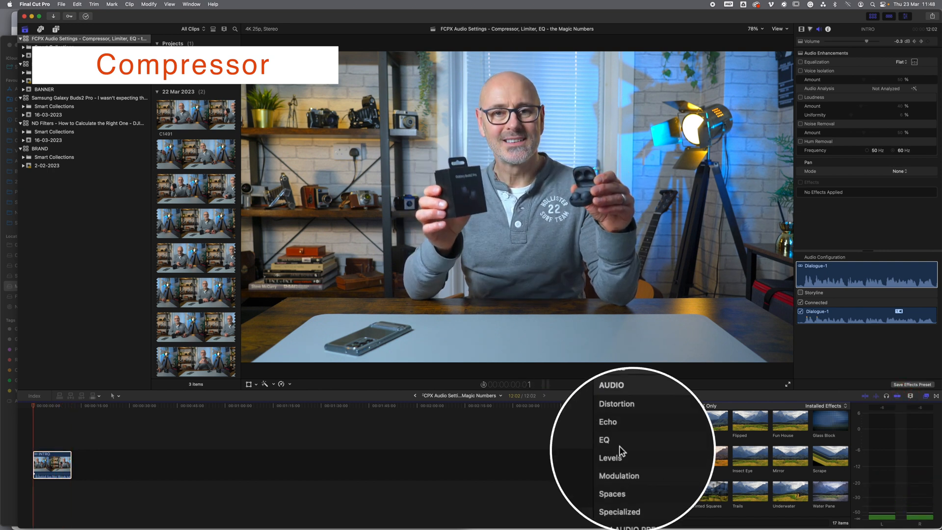
- Add a Compressor from the Levels audio effects to the dialogue clip and show its settings panel
left_click(610, 457)
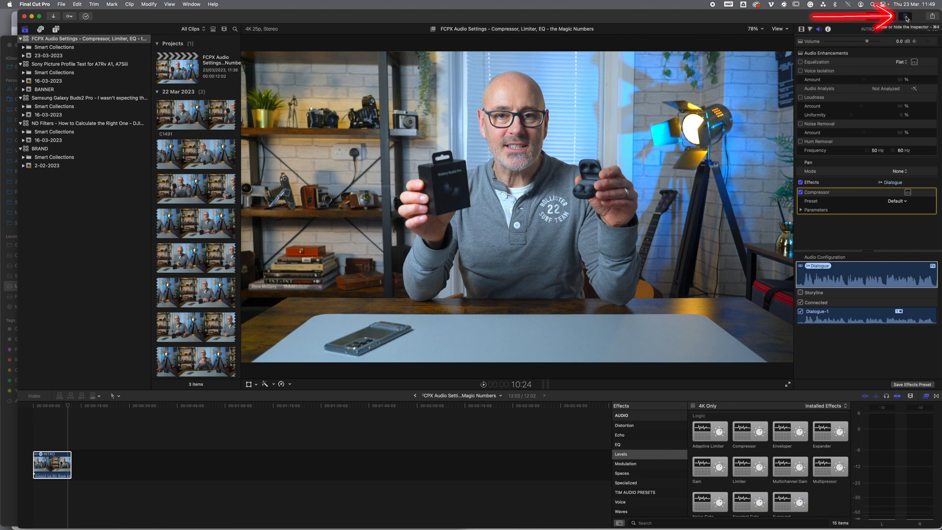
left_click(903, 17)
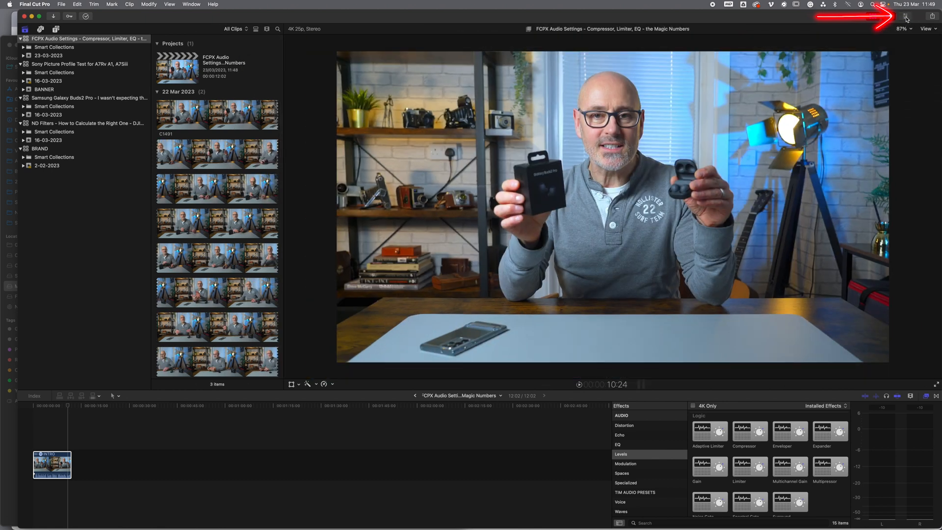
left_click(904, 17)
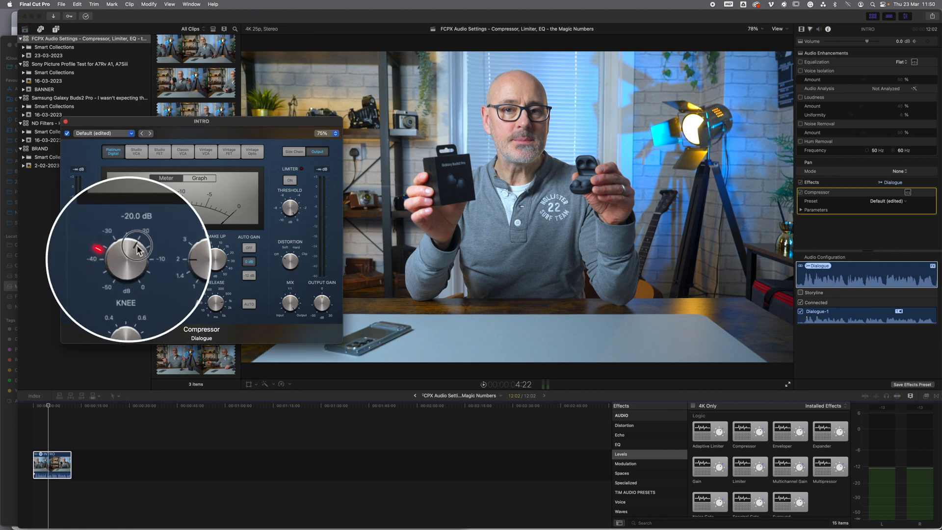
- Set the Compressor threshold to -20 dB and ratio to 2:1
left_click_drag(130, 246, 139, 241)
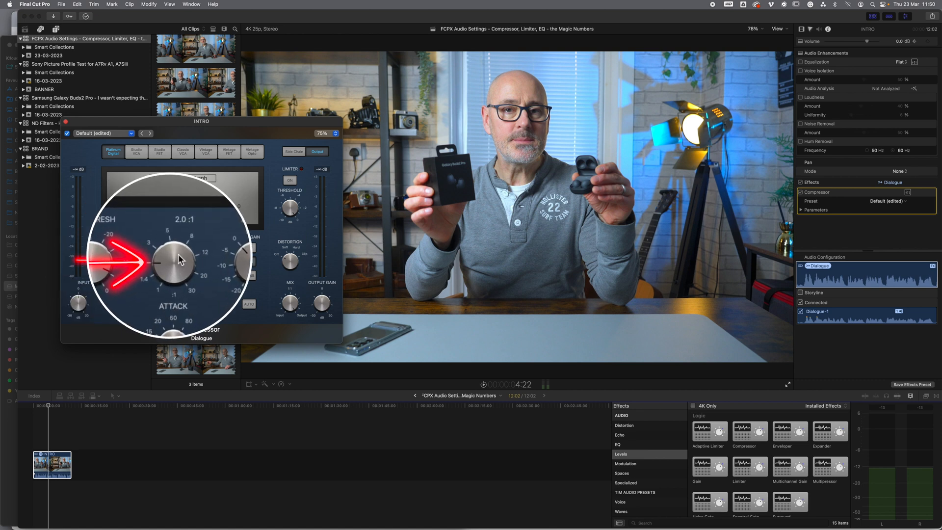
left_click_drag(178, 258, 180, 240)
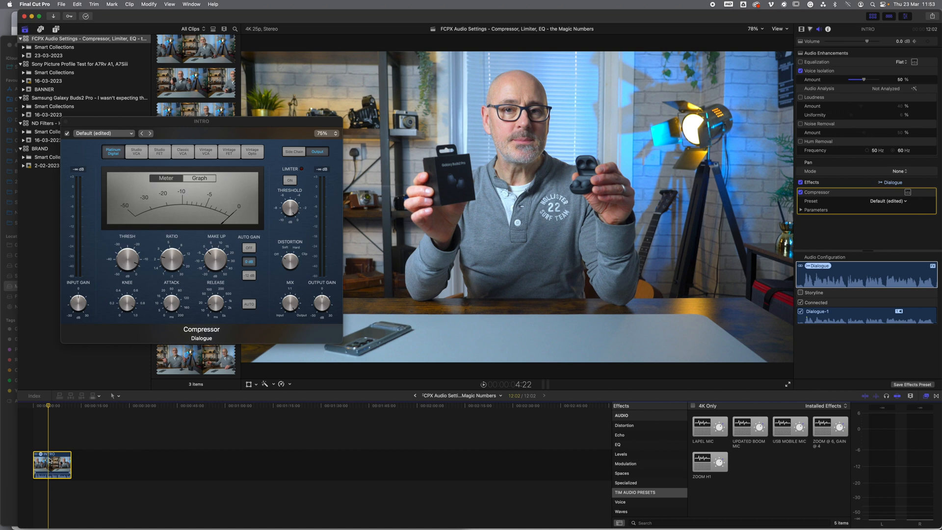
- Enlarge the dialogue clip's waveform via the timeline clip appearance options
left_click(481, 384)
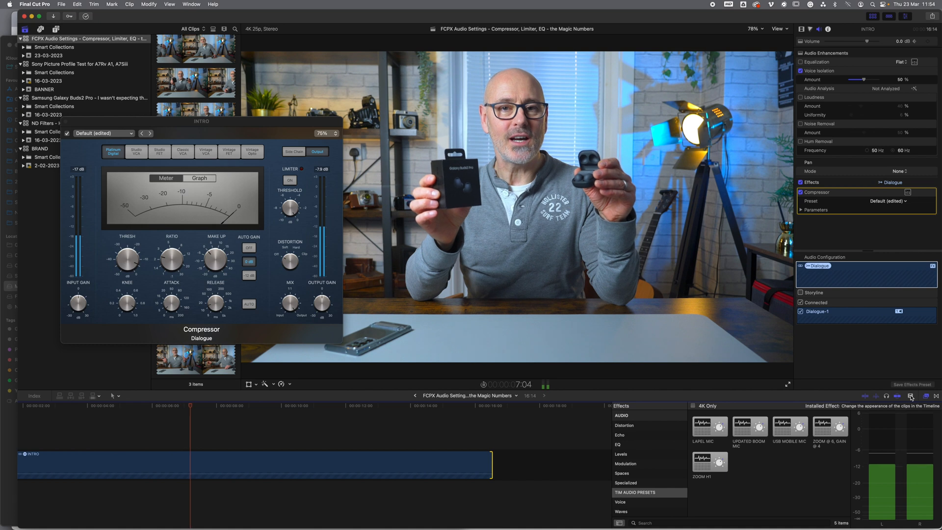
left_click(910, 395)
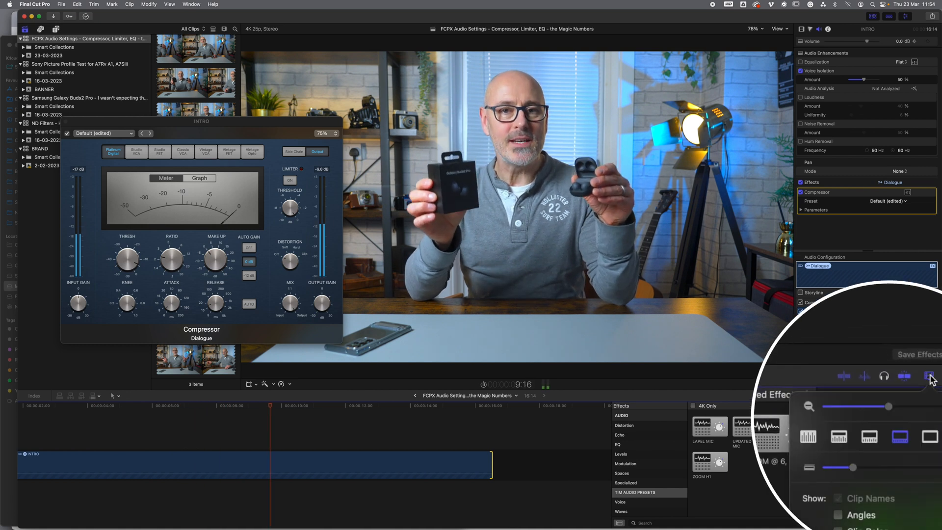
mouse_move(839, 436)
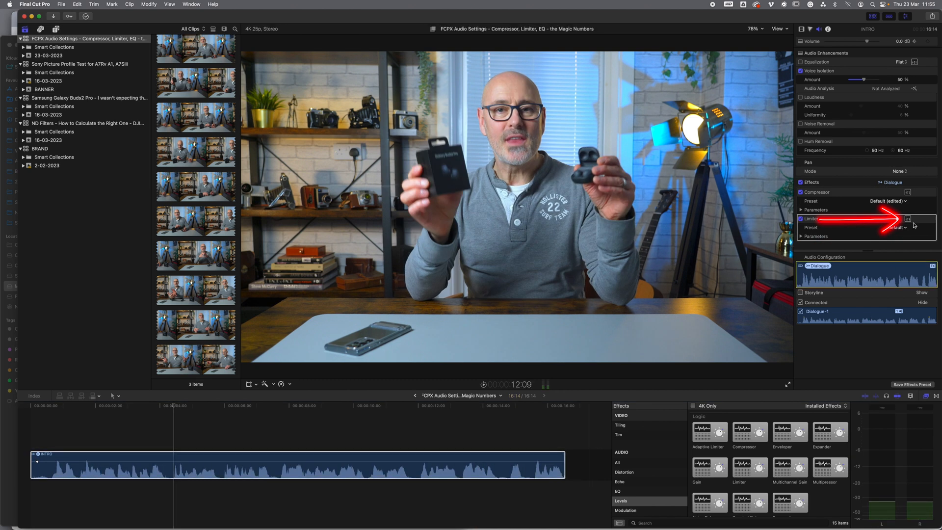
- Show the Limiter's controls window and enlarge it to 100%
left_click(907, 219)
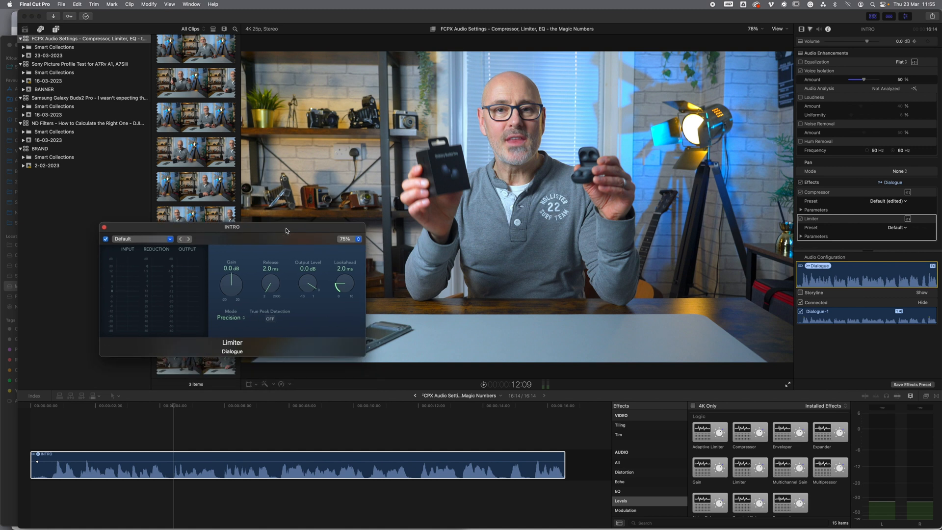
left_click(348, 239)
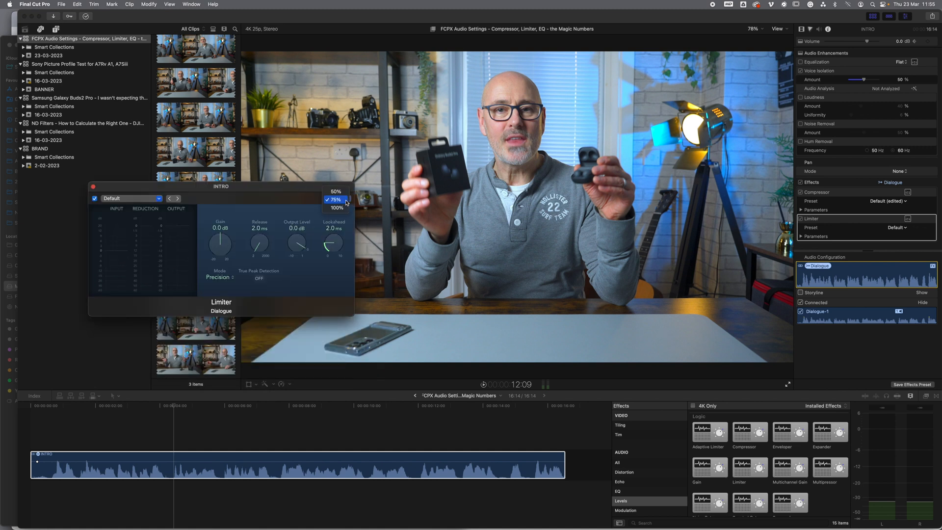
left_click(336, 207)
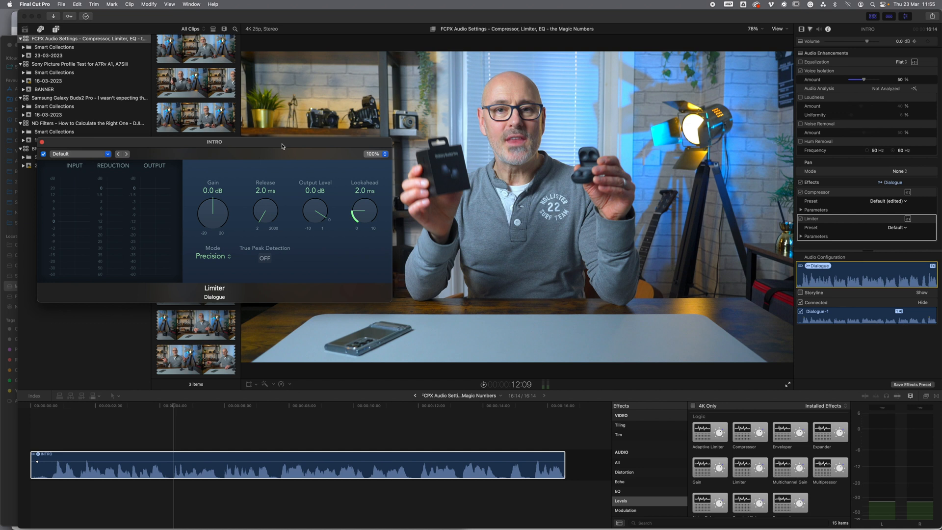
mouse_move(936, 253)
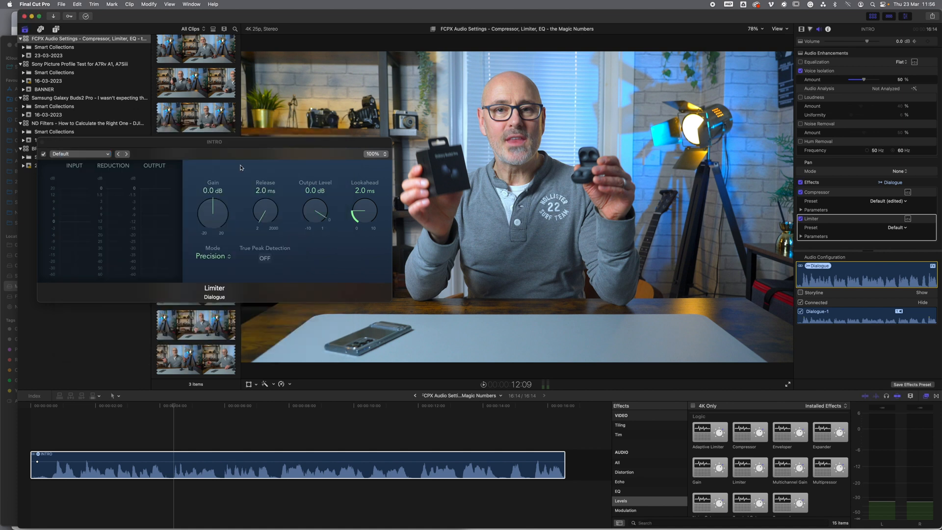
mouse_move(222, 180)
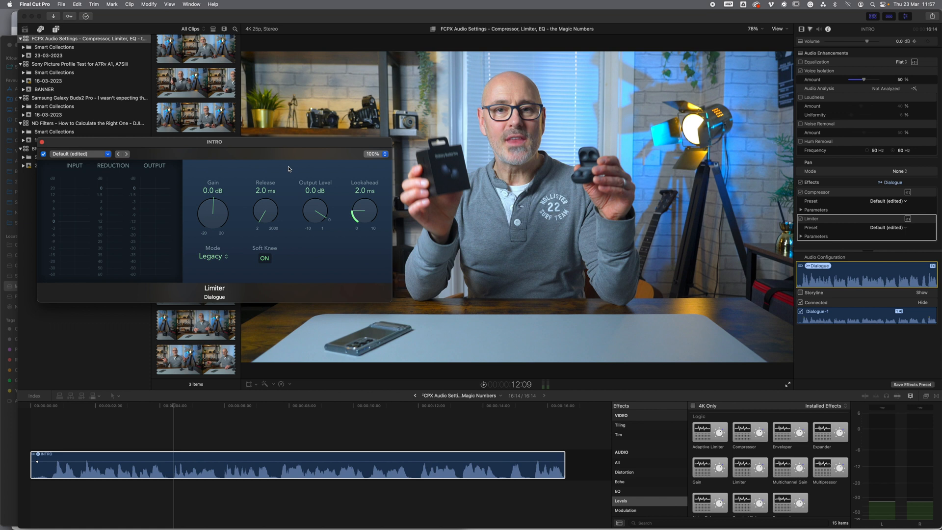
mouse_move(274, 207)
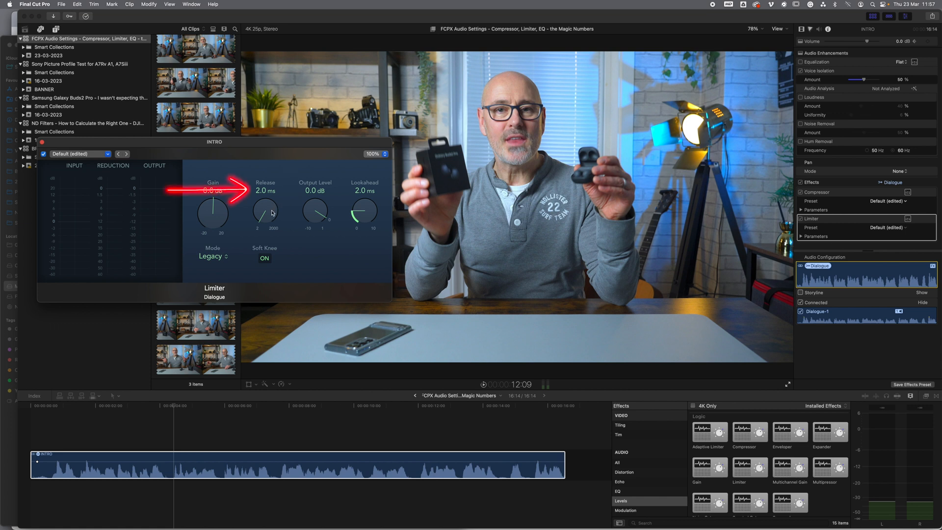
- Set the Limiter release to 310 ms, output level to -3.0 dB and lookahead to 2.0 ms
left_click_drag(264, 210, 272, 212)
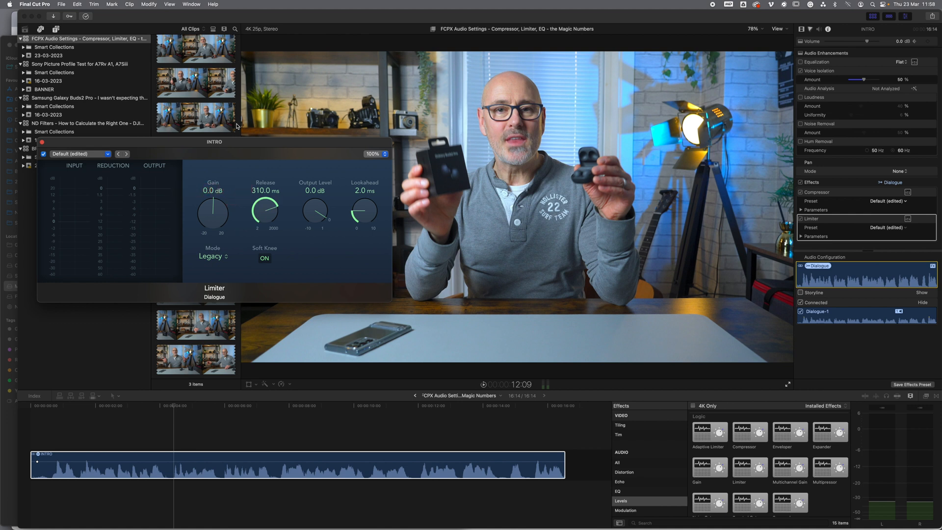
mouse_move(292, 259)
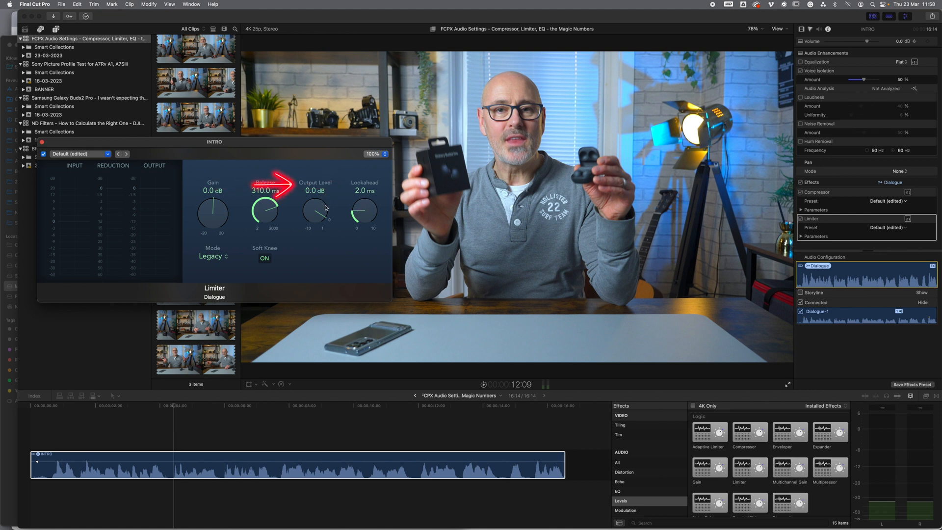
left_click_drag(315, 212, 328, 236)
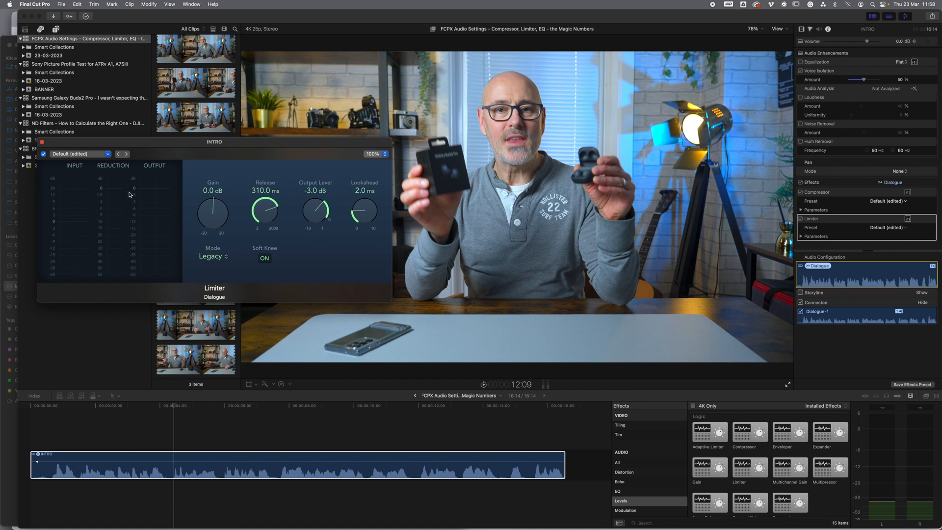
mouse_move(125, 167)
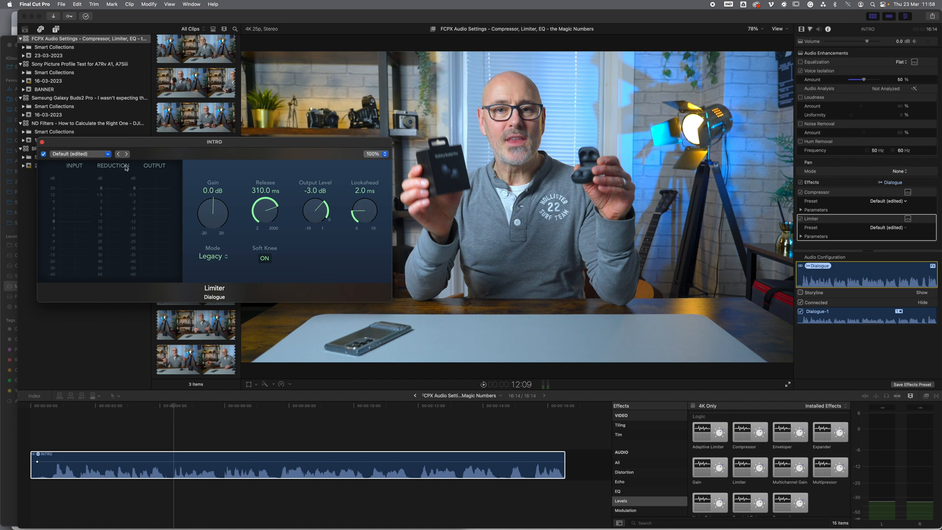
mouse_move(109, 194)
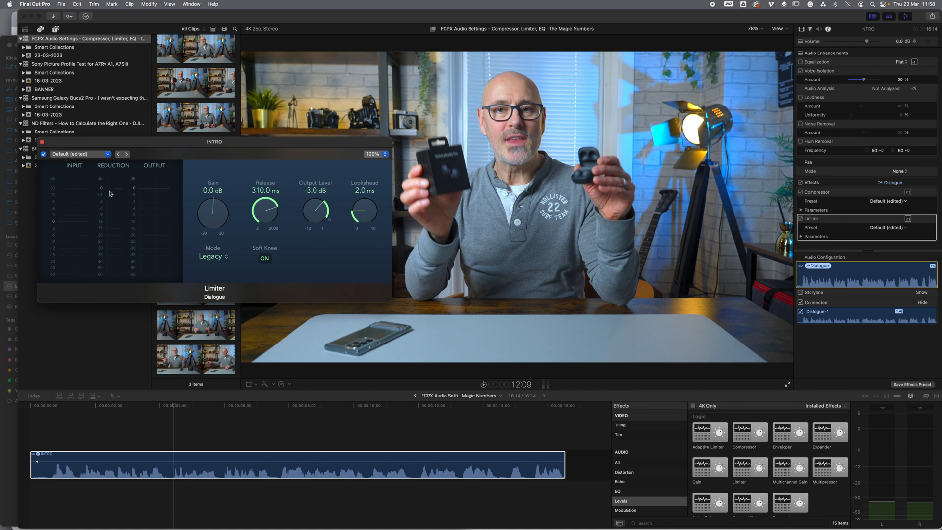
left_click(180, 462)
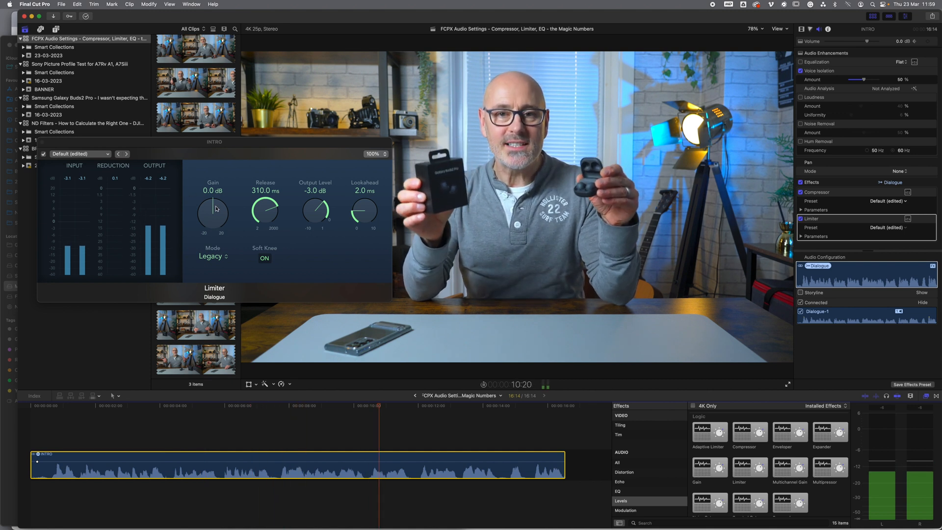
left_click_drag(212, 210, 216, 199)
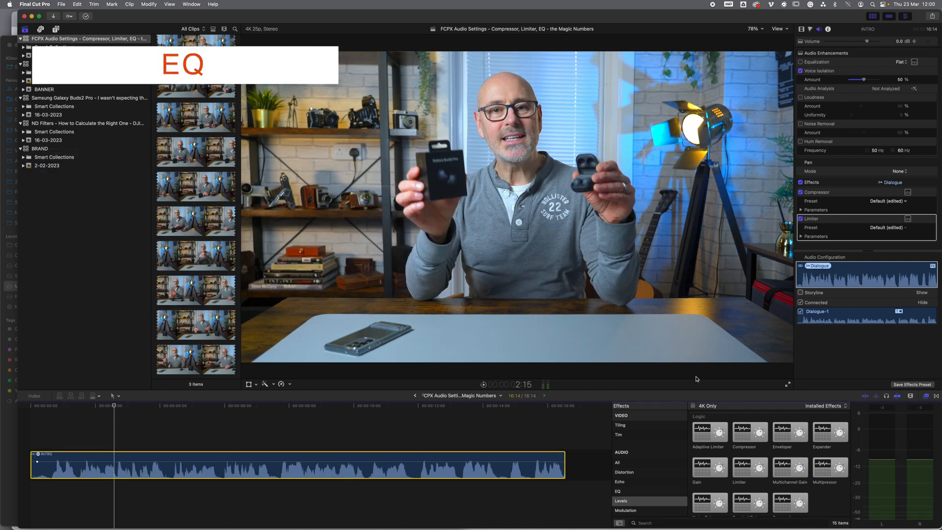
- Add a Channel EQ from the EQ category and show its flat equaliser window
left_click(618, 491)
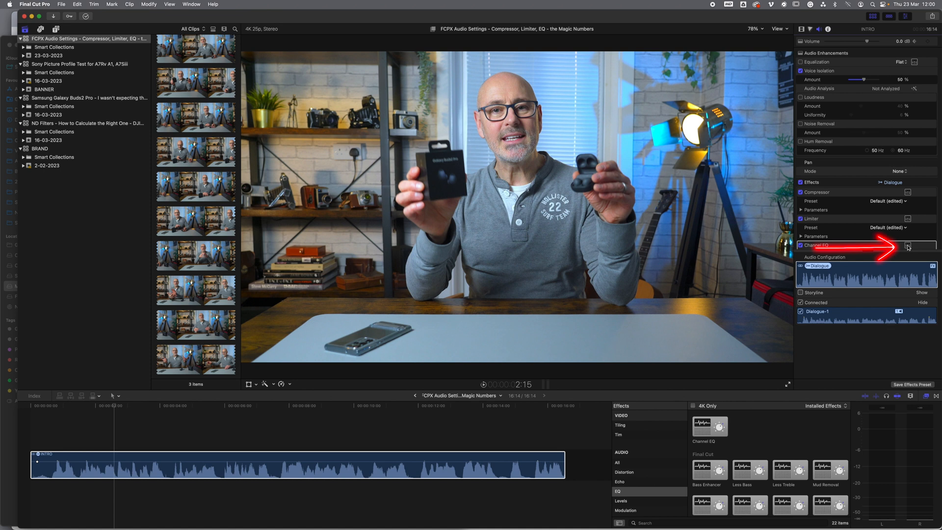
left_click(913, 247)
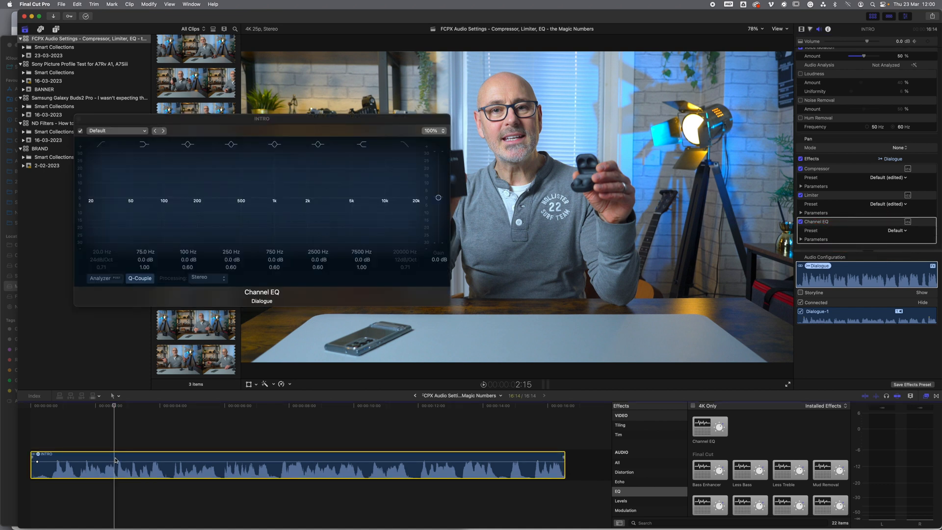
left_click(230, 144)
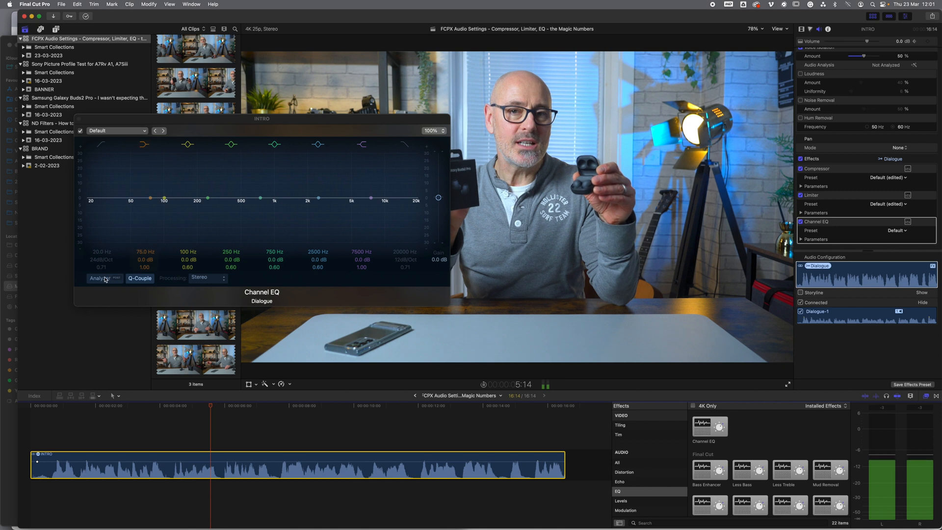
- Turn on the analyzer and boost the low band around 100 Hz by about 4.5 dB
left_click(101, 278)
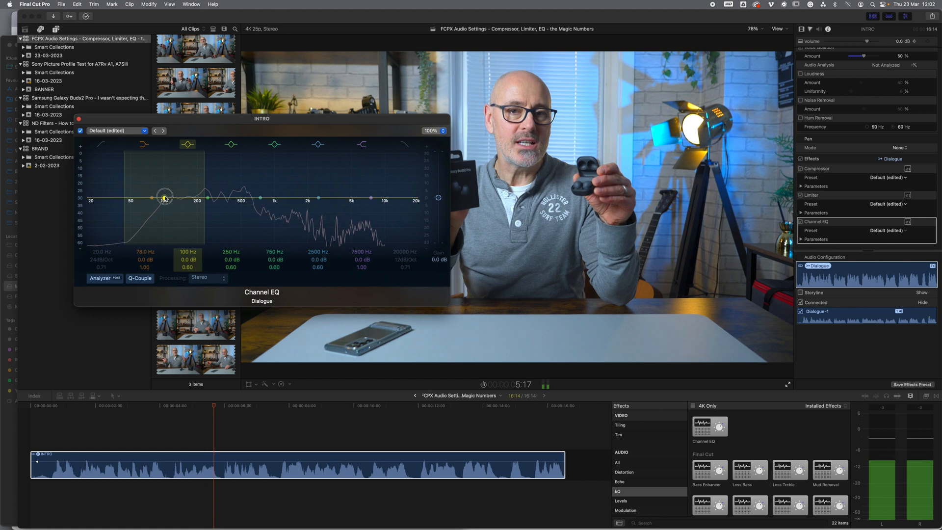
left_click_drag(164, 198, 164, 188)
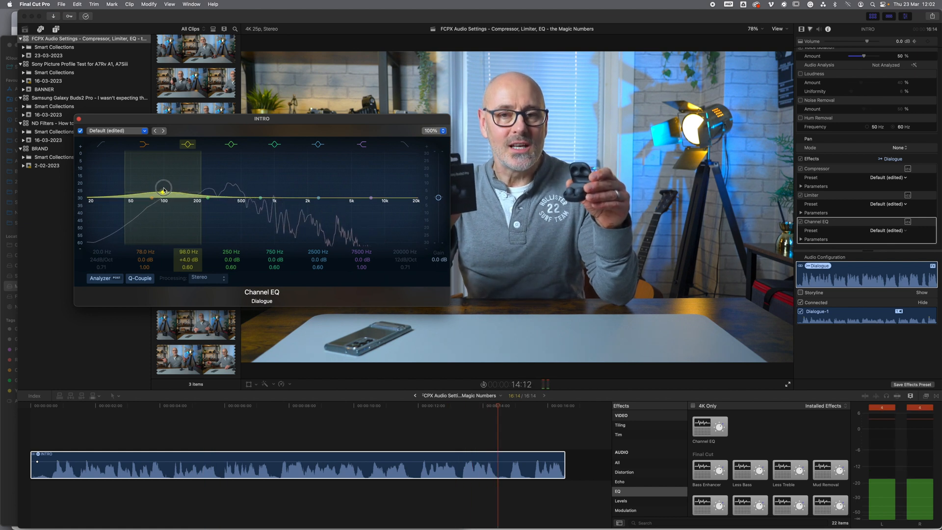
left_click_drag(164, 186, 164, 183)
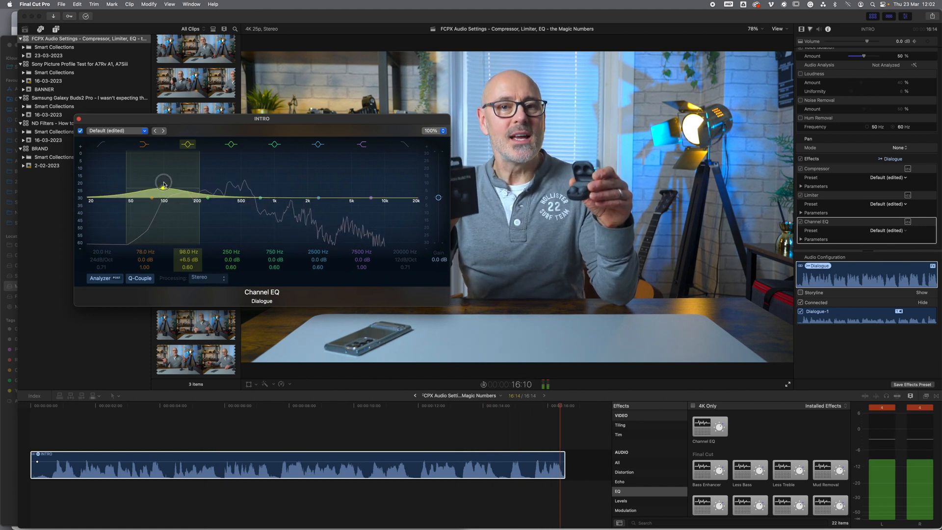
left_click_drag(164, 183, 165, 198)
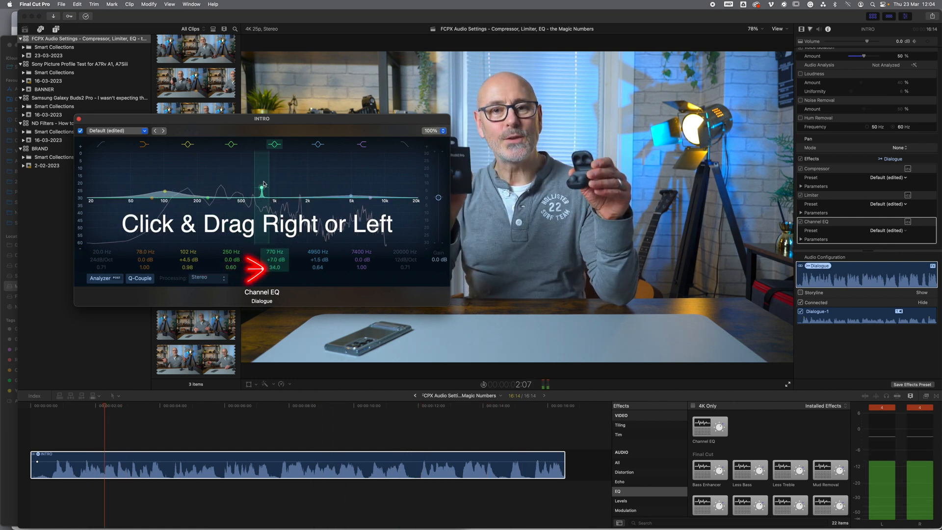
- Add narrow cuts of about 12 dB near 255 Hz and 400 Hz
left_click_drag(274, 178, 196, 175)
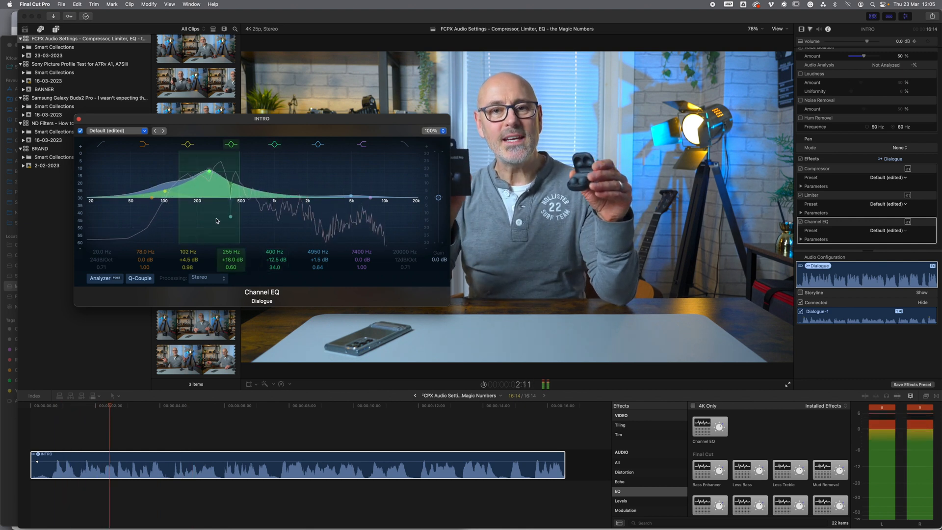
left_click_drag(230, 176, 209, 165)
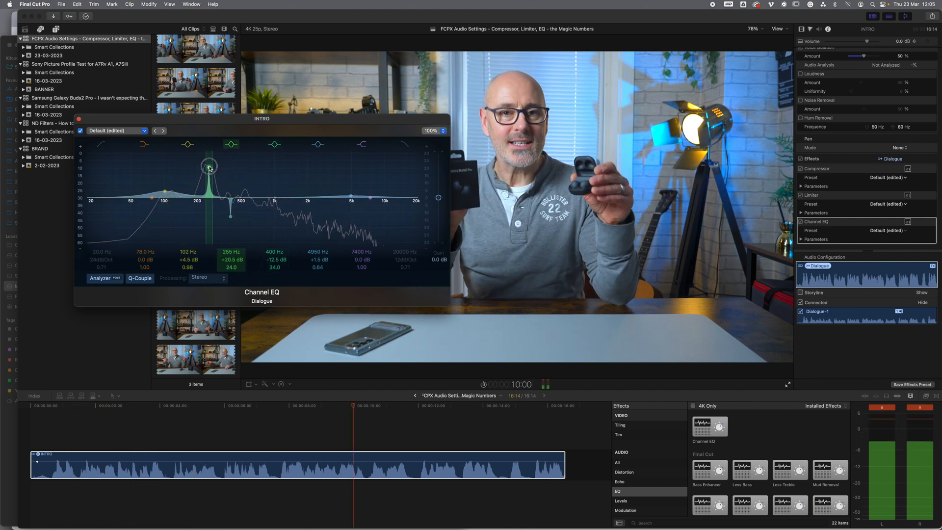
left_click_drag(208, 167, 208, 230)
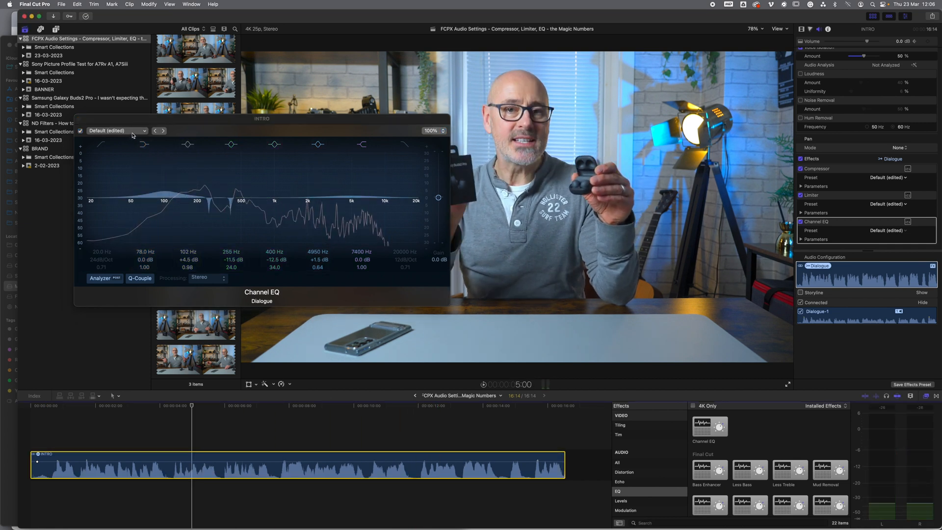
- Browse the built-in voice Channel EQ presets without applying one, then close the EQ window
left_click(143, 130)
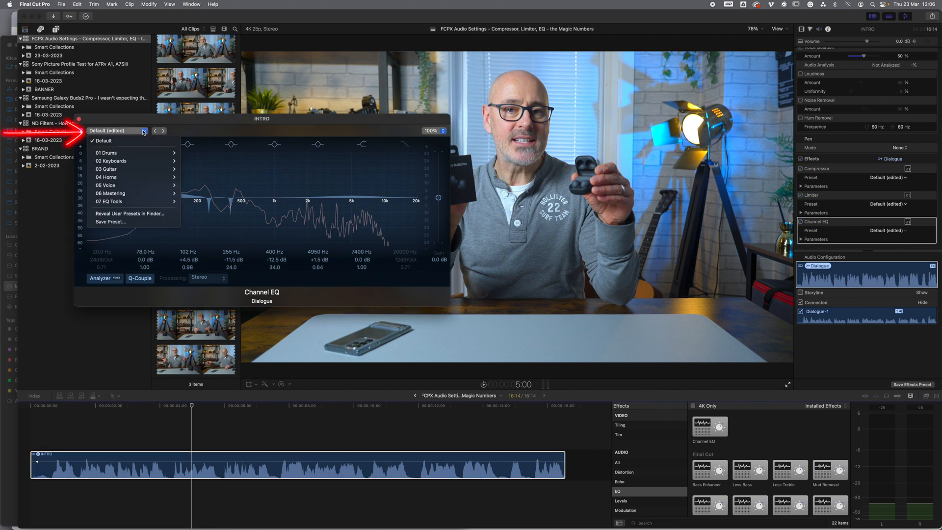
mouse_move(106, 186)
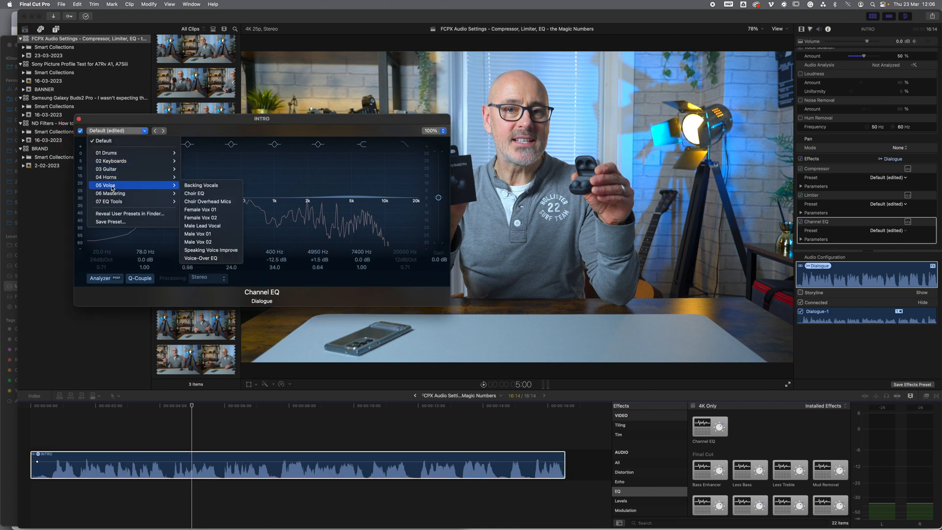
mouse_move(208, 201)
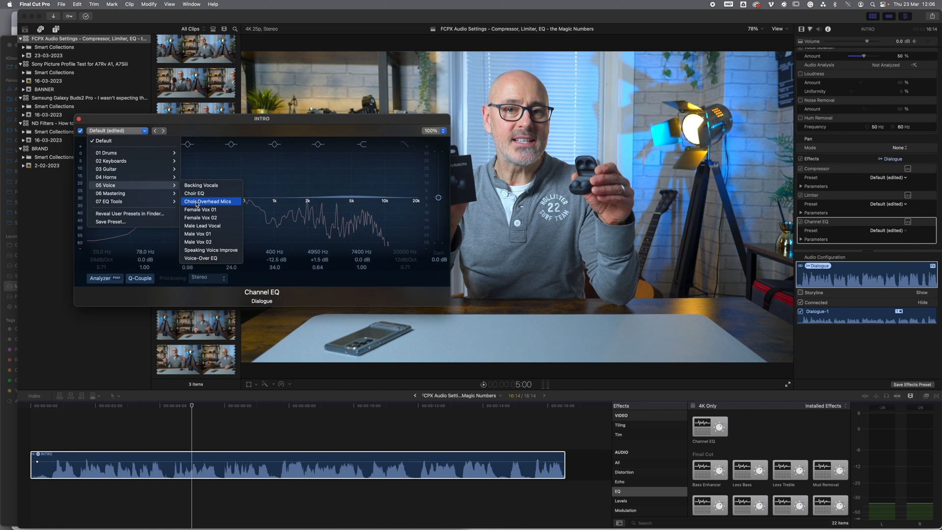
left_click(208, 201)
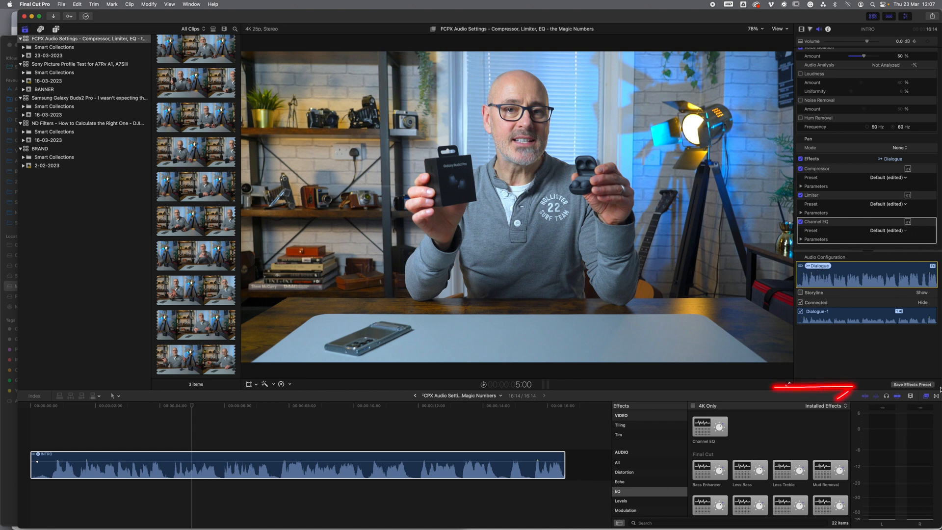
- Save the clip's effect chain as preset 'Youtube Audio Tutorial' in TIM AUDIO PRESETS
left_click(910, 385)
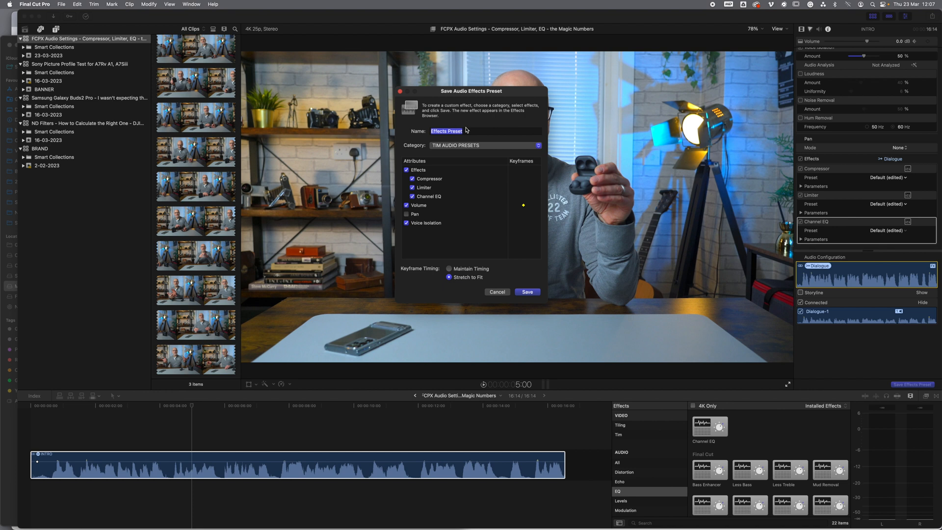
type("Youtube")
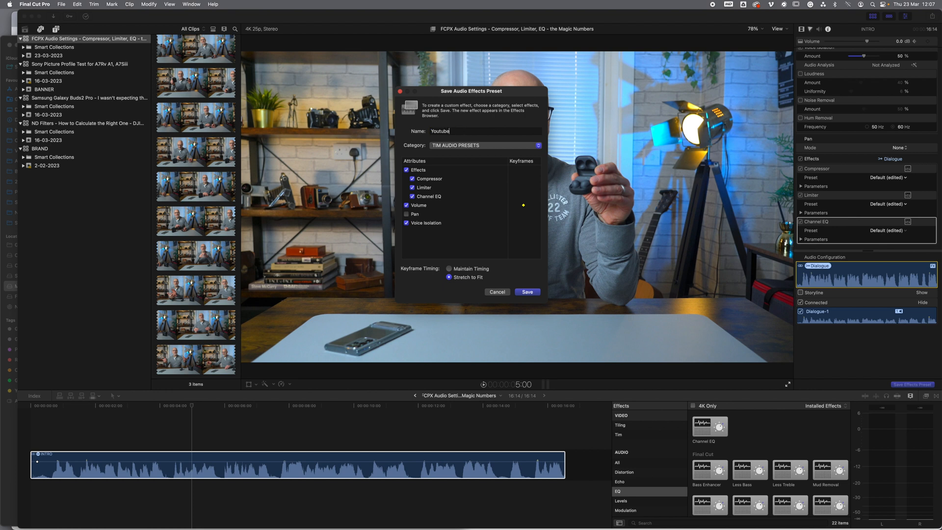
type("Audio Tutorial")
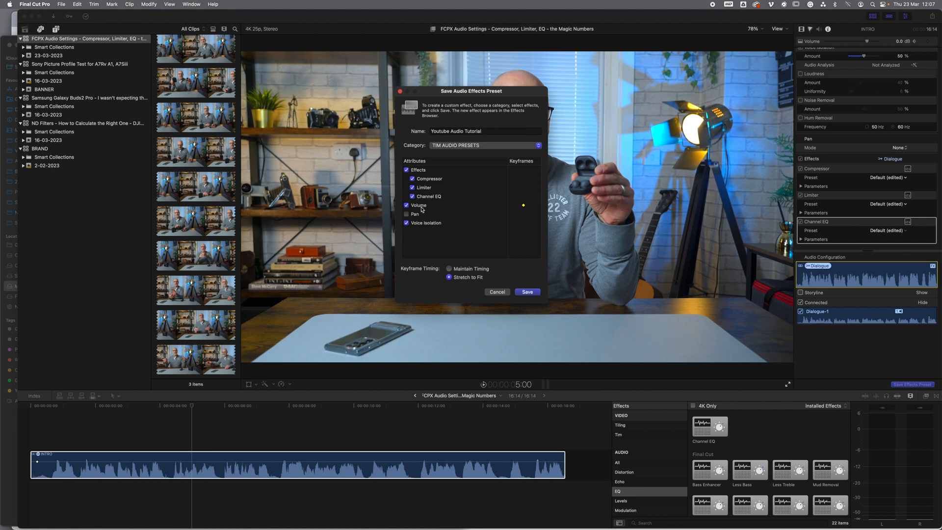
left_click(484, 145)
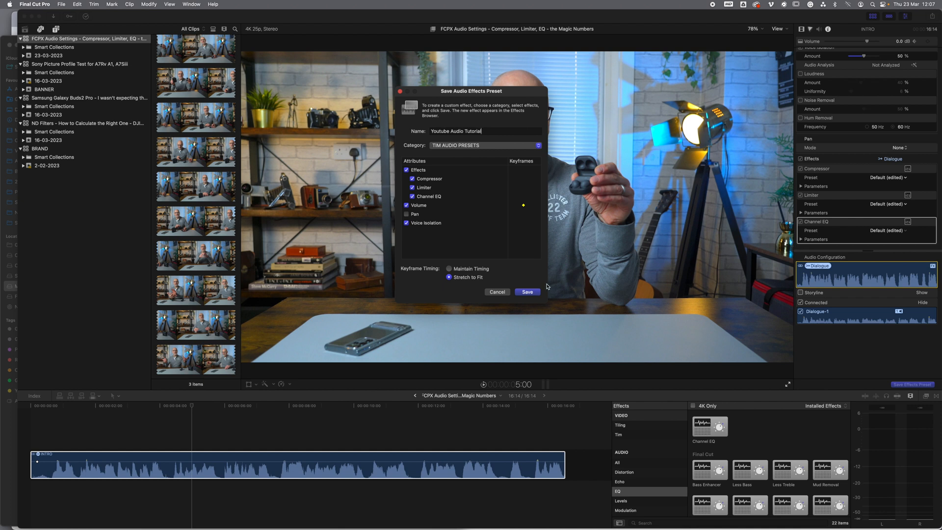
left_click(527, 292)
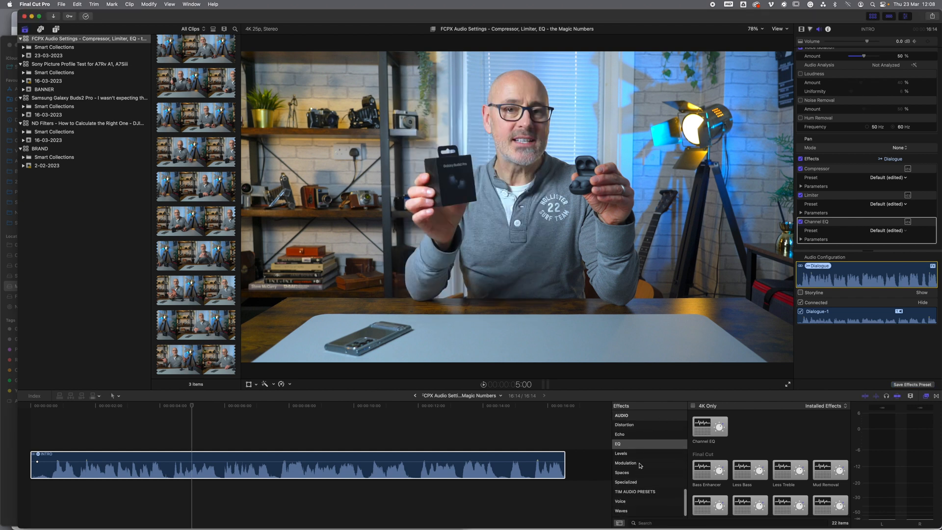
- Show the new preset under TIM AUDIO PRESETS and set Voice Isolation Amount to 50%
left_click(635, 492)
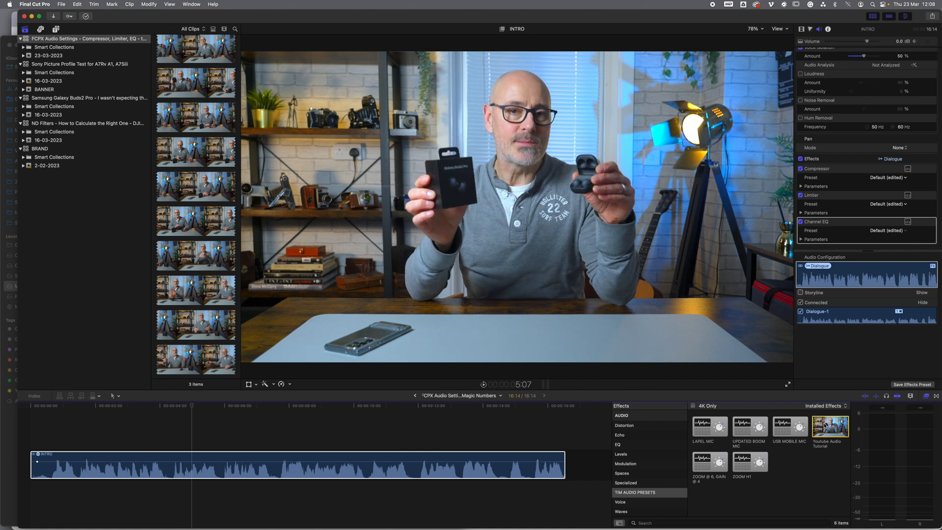
right_click(830, 427)
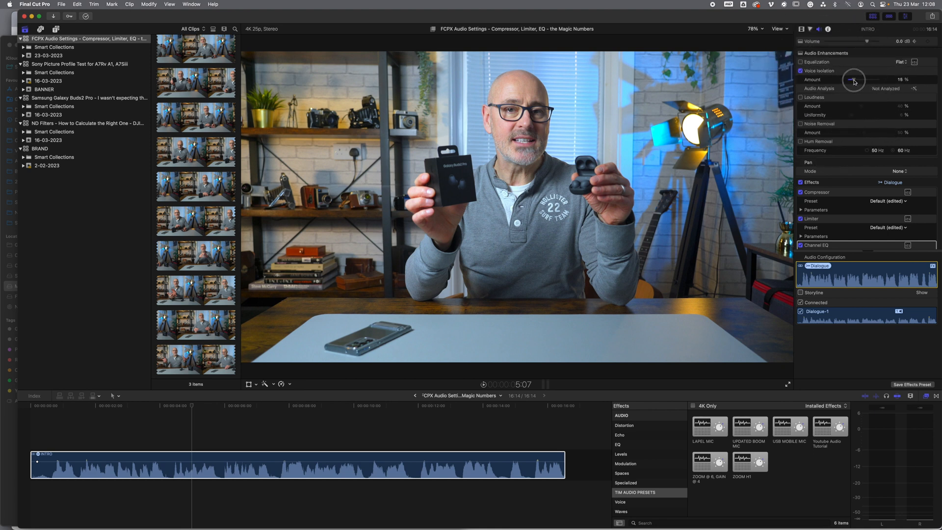
left_click_drag(853, 78, 862, 79)
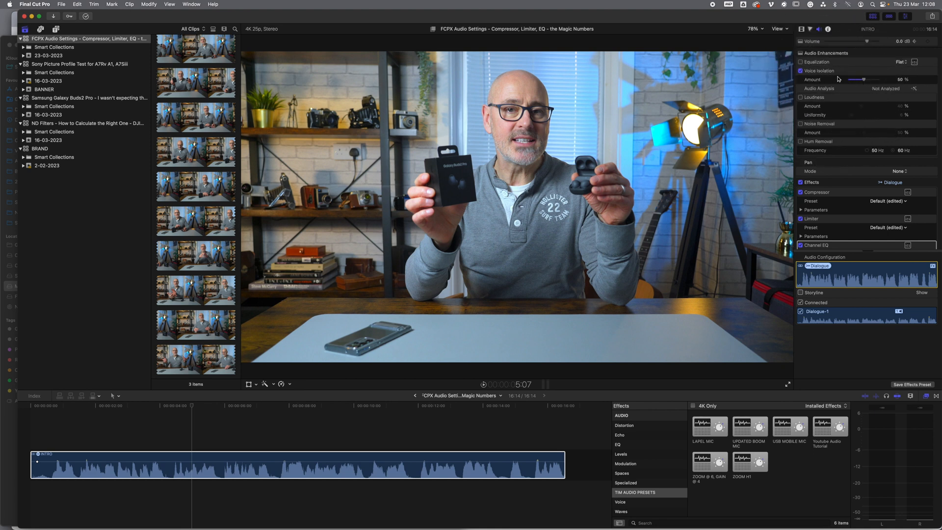